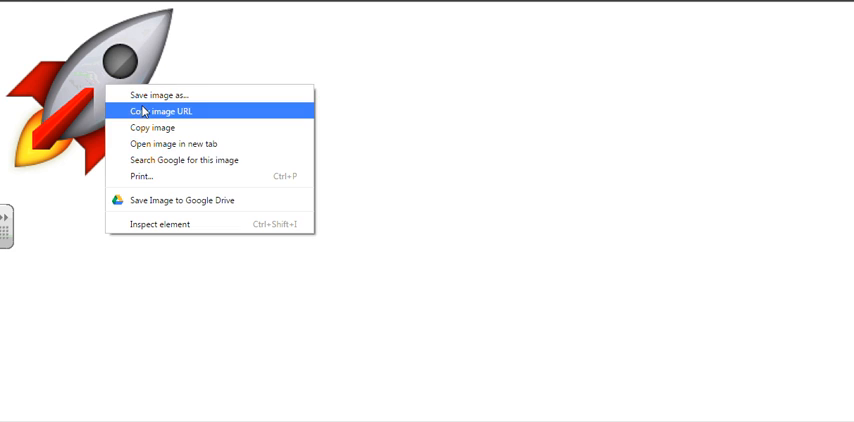
- Copy the rocket image's URL and return to the App Inventor tab
{"action": "left_click", "coordinate": [158, 96]}
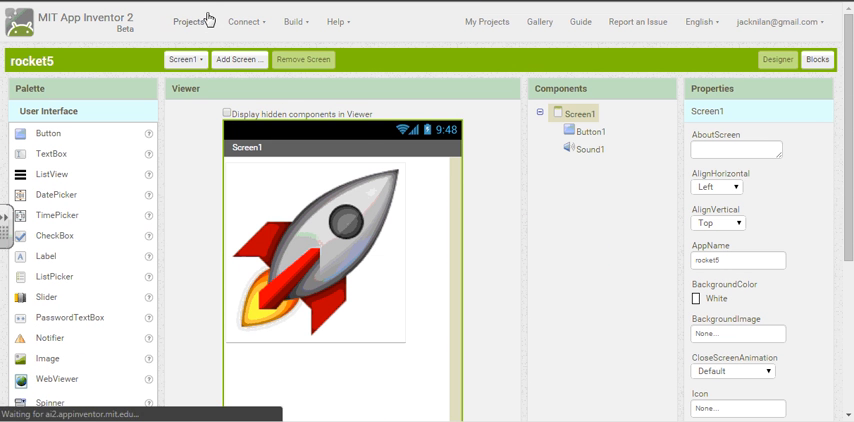
- Create a new project from the Projects menu, naming it rocket5, and confirm
{"action": "left_click", "coordinate": [190, 20]}
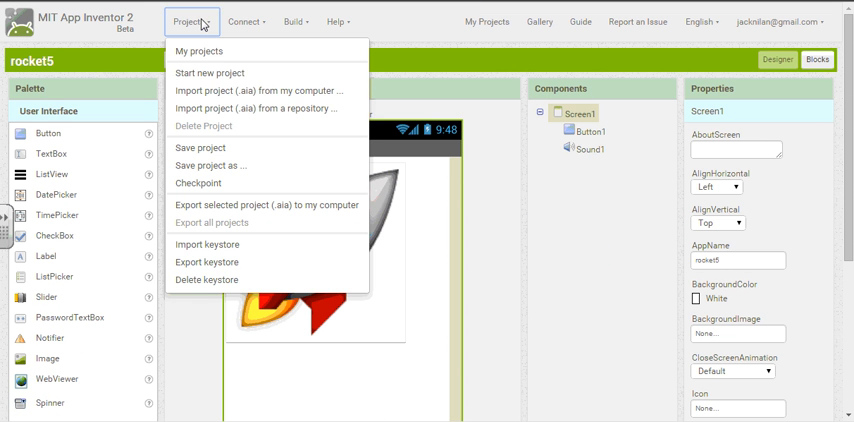
{"action": "mouse_move", "coordinate": [210, 72]}
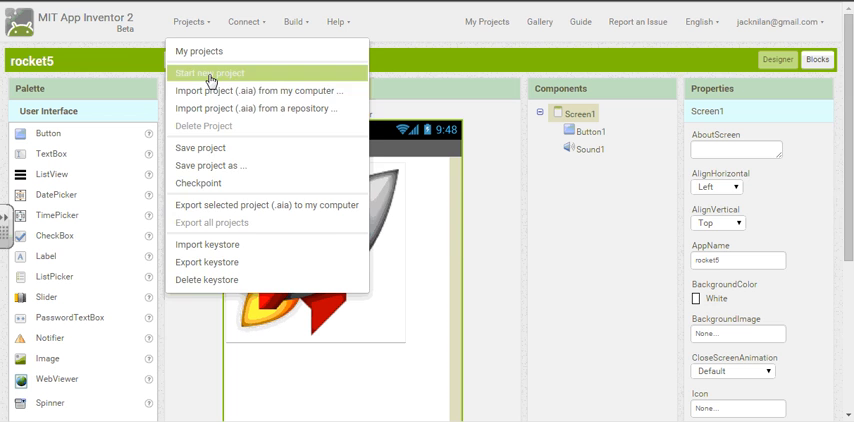
{"action": "left_click", "coordinate": [208, 72]}
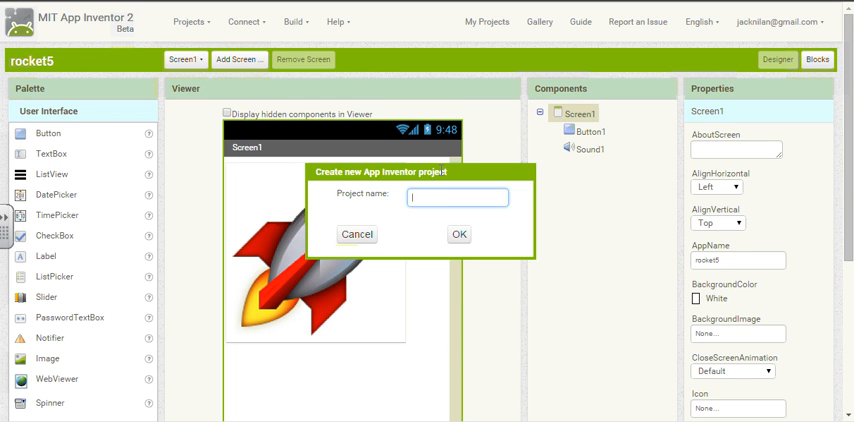
{"action": "type", "text": "rocket5"}
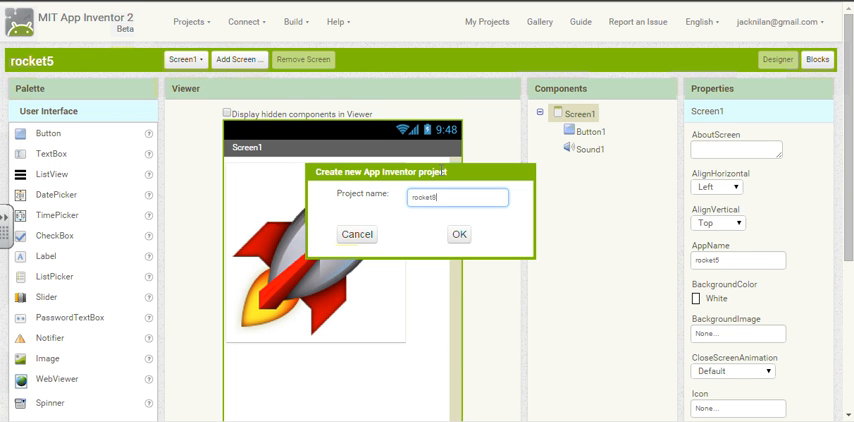
{"action": "left_click", "coordinate": [458, 234]}
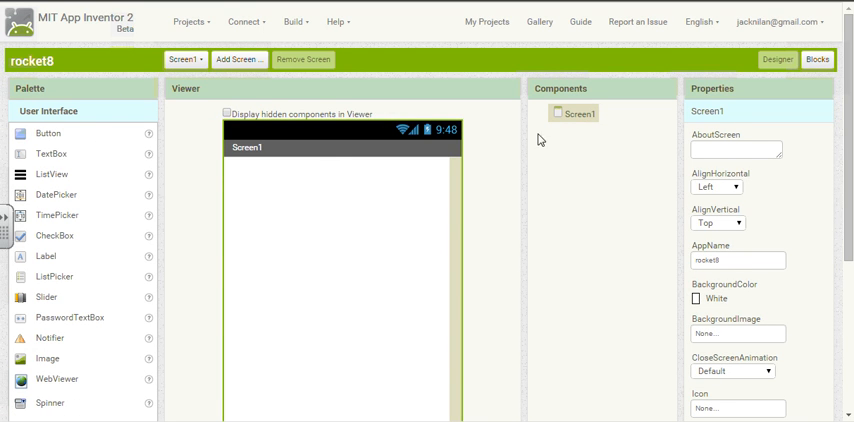
{"action": "mouse_move", "coordinate": [758, 136]}
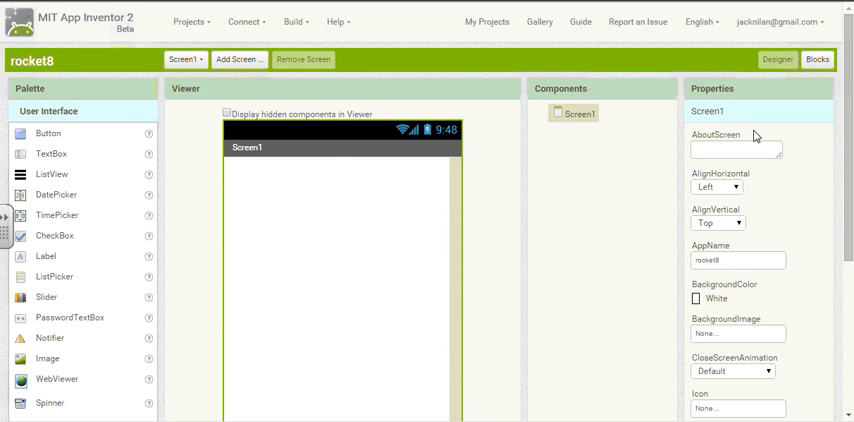
- Add a Button from the User Interface palette onto Screen1, then scroll toward the Media palette
{"action": "scroll", "scroll_direction": "down", "scroll_amount": 3}
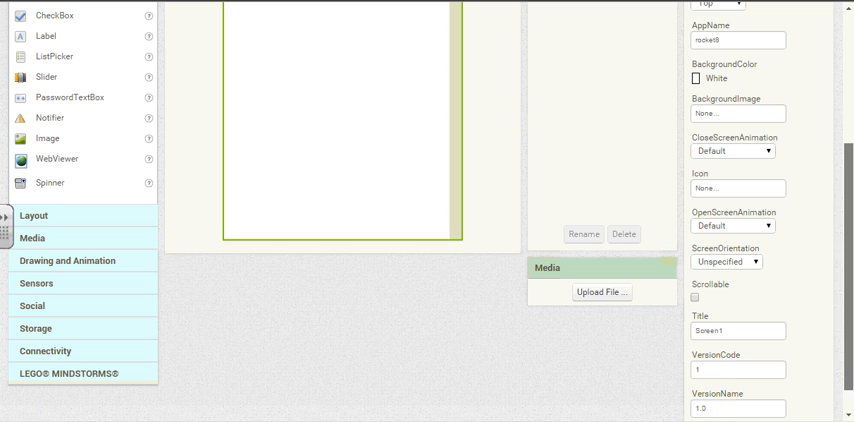
{"action": "scroll", "scroll_direction": "down", "scroll_amount": 3}
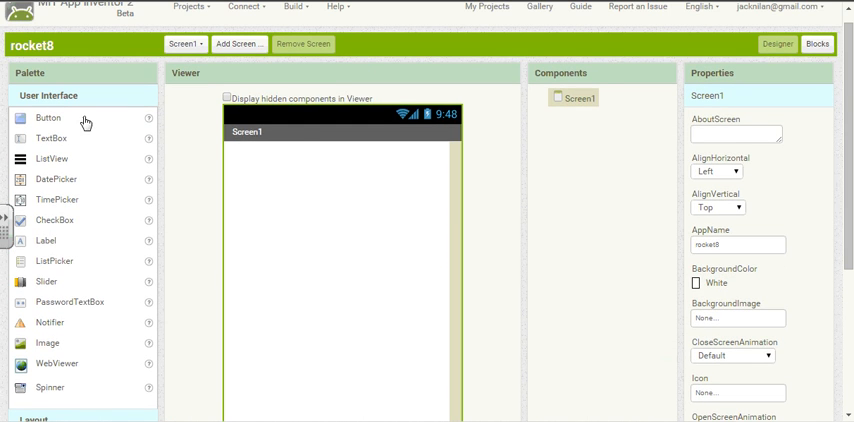
{"action": "left_click_drag", "start_coordinate": [48, 116], "coordinate": [264, 156]}
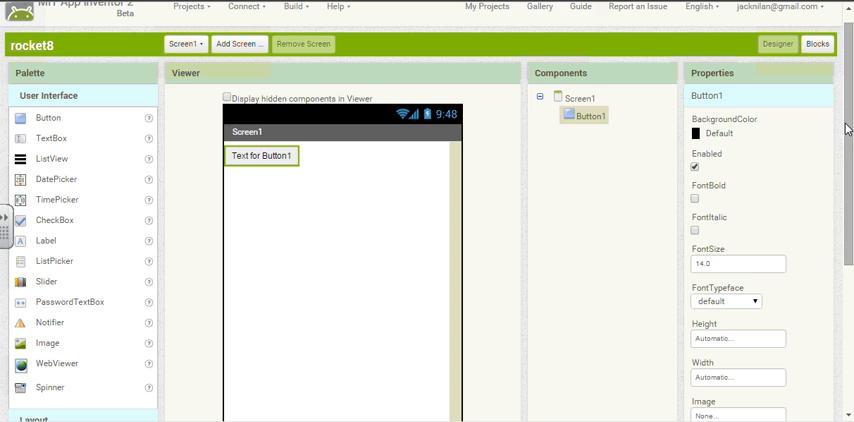
{"action": "scroll", "scroll_direction": "down", "scroll_amount": 3}
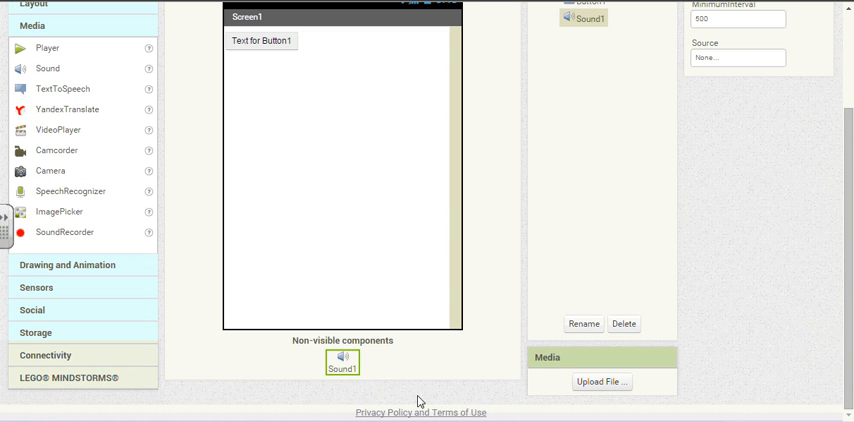
{"action": "mouse_move", "coordinate": [728, 62]}
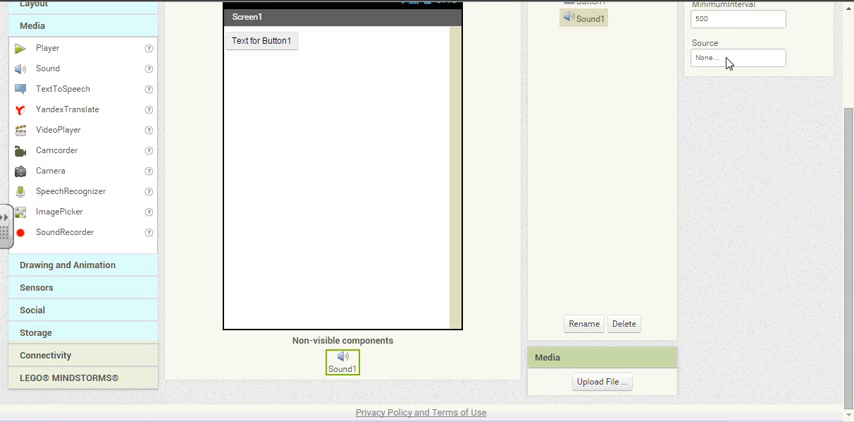
- Upload rocket.png from the computer into the project's media
{"action": "left_click", "coordinate": [736, 58]}
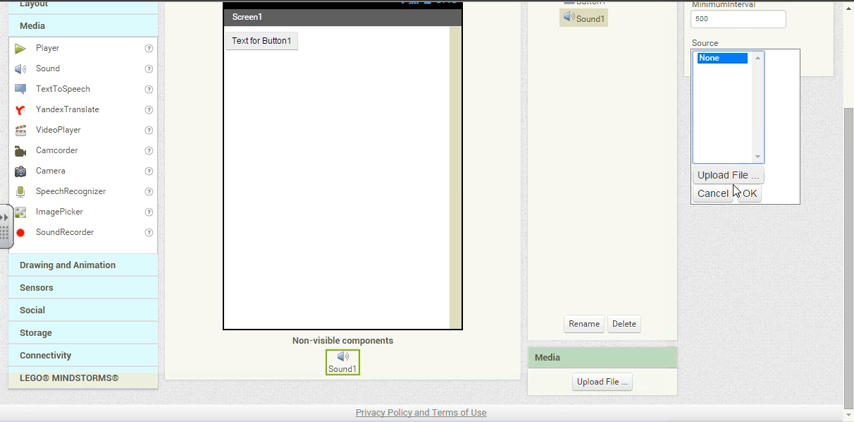
{"action": "left_click", "coordinate": [748, 192]}
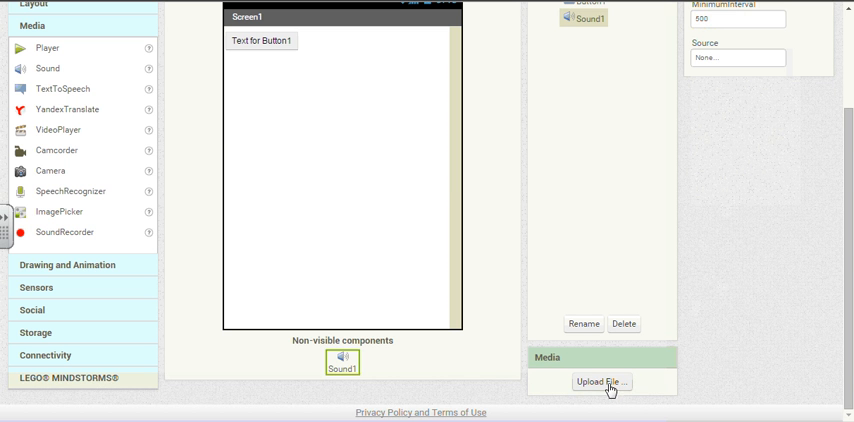
{"action": "left_click", "coordinate": [600, 380]}
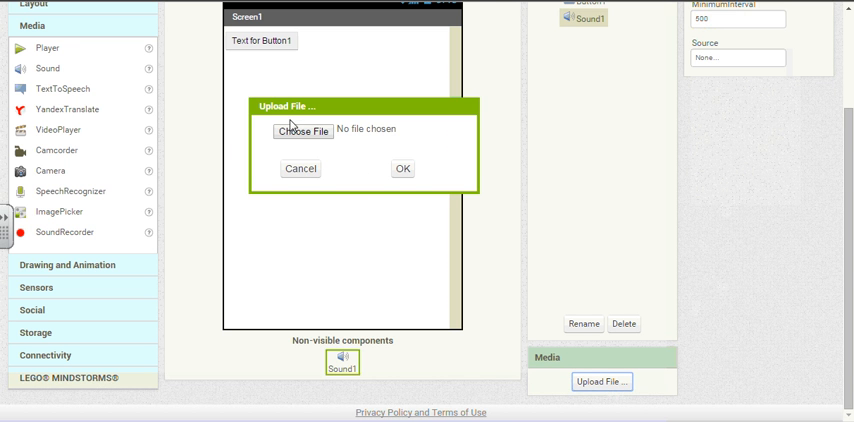
{"action": "left_click", "coordinate": [302, 132]}
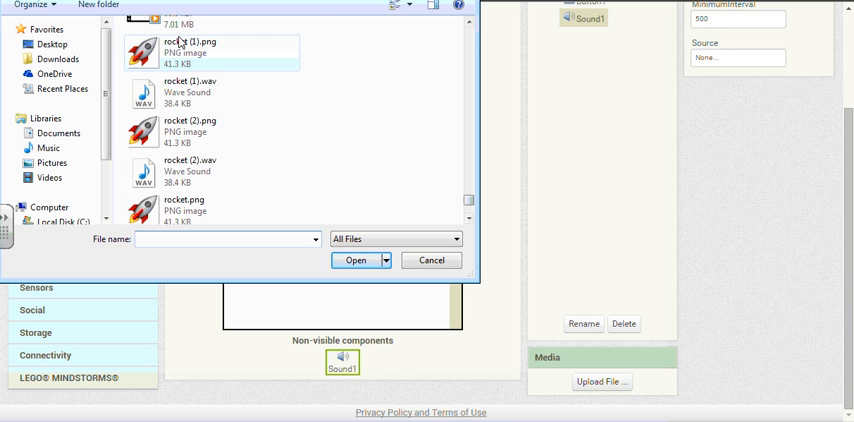
{"action": "left_click", "coordinate": [356, 260]}
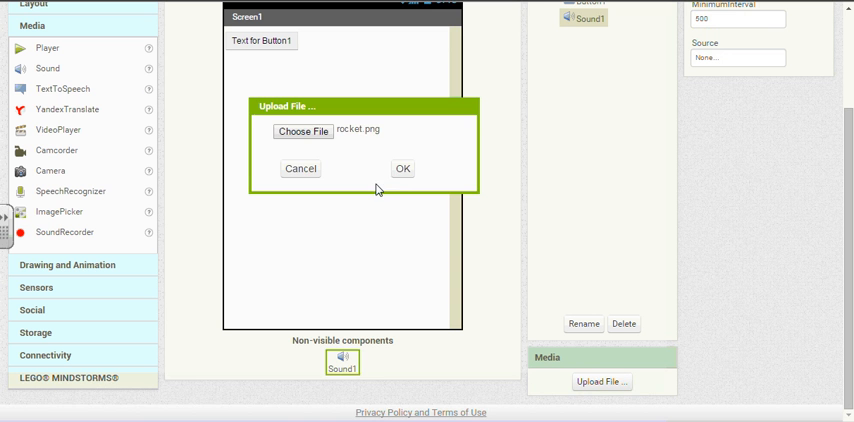
{"action": "left_click", "coordinate": [402, 168]}
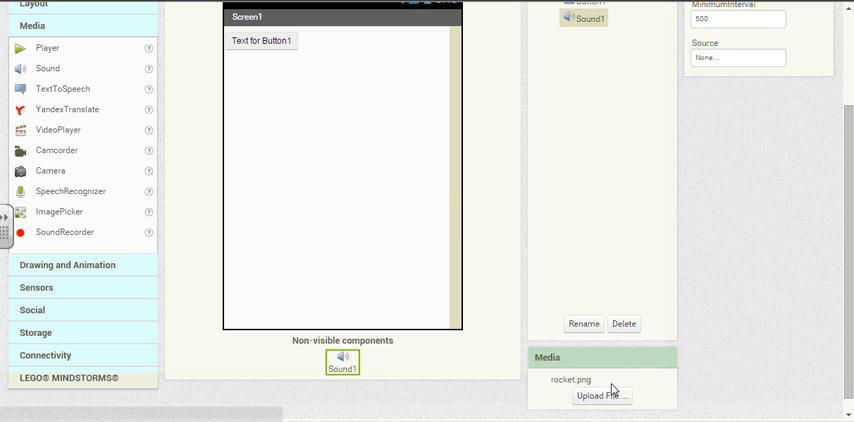
- Upload rocket.wav from the computer into the project's media
{"action": "left_click", "coordinate": [600, 396]}
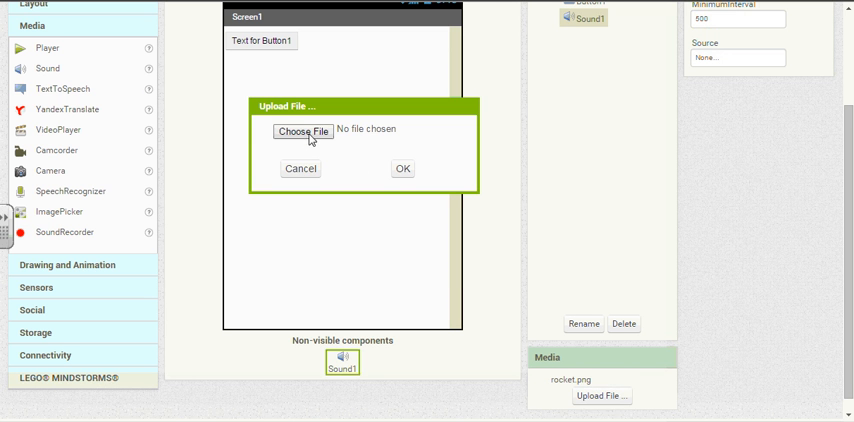
{"action": "left_click", "coordinate": [300, 132]}
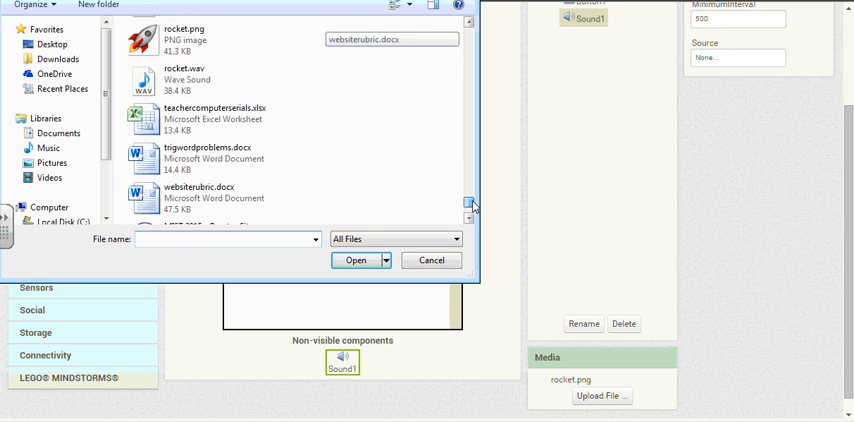
{"action": "left_click", "coordinate": [356, 260]}
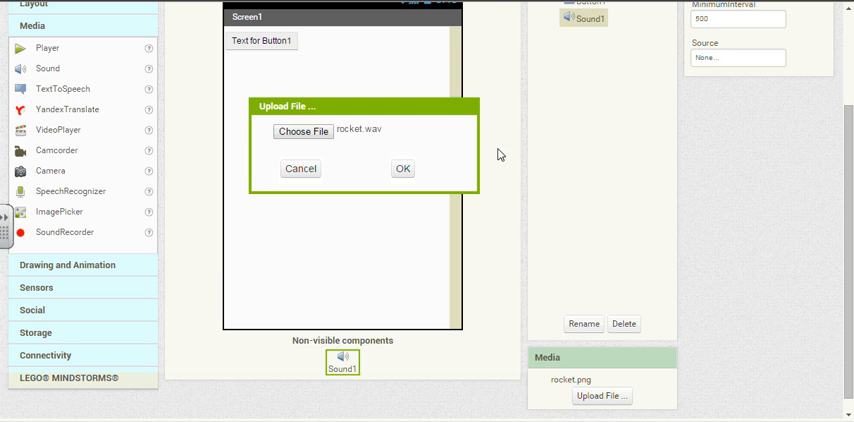
{"action": "left_click", "coordinate": [402, 168]}
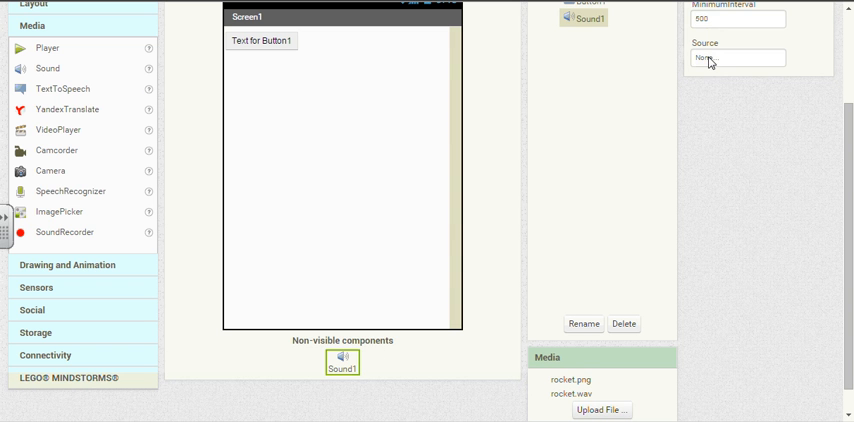
- Set Sound1's source to rocket.wav, give Button1 the rocket.png image and clear its text
{"action": "left_click", "coordinate": [728, 56]}
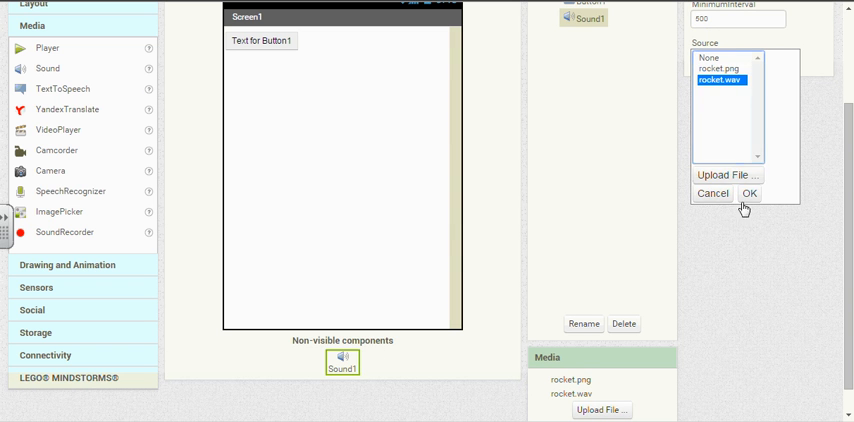
{"action": "left_click", "coordinate": [754, 194]}
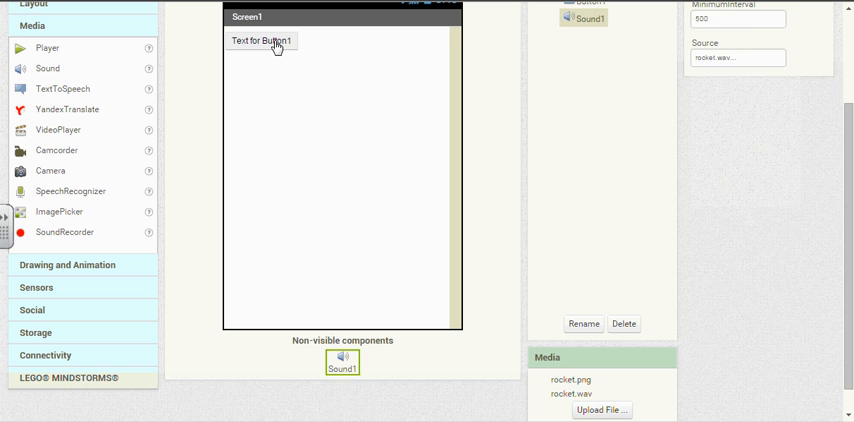
{"action": "left_click", "coordinate": [262, 40]}
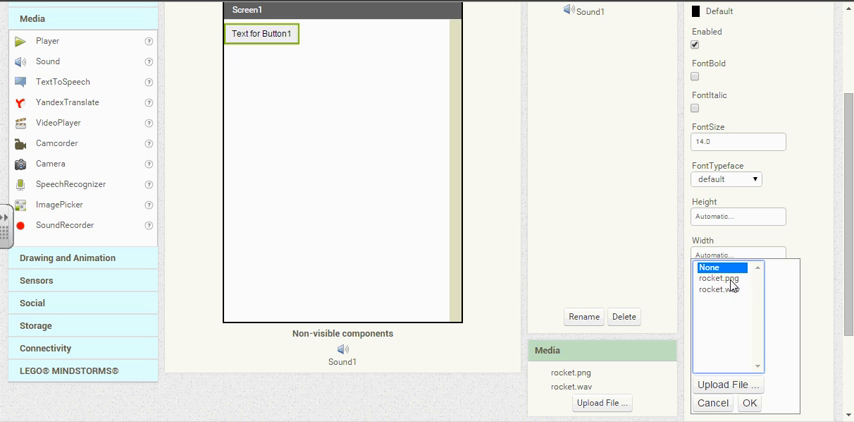
{"action": "left_click", "coordinate": [720, 290]}
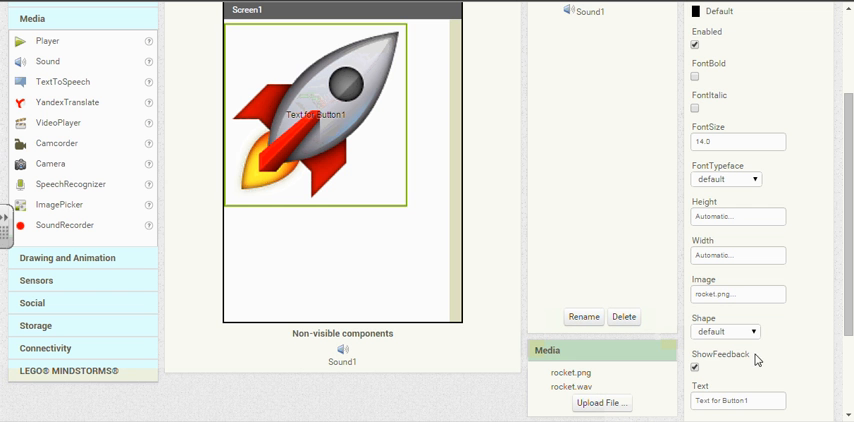
{"action": "left_click", "coordinate": [736, 400]}
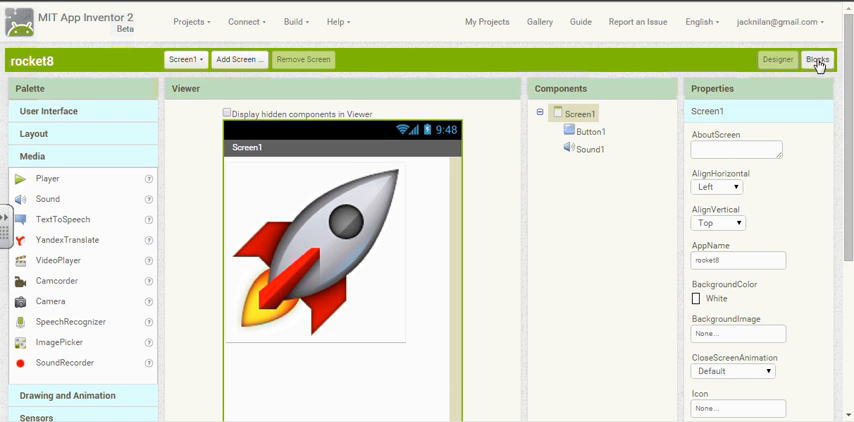
- In Blocks, build a 'when Button1.Click' handler that calls Sound1.Play
{"action": "left_click", "coordinate": [818, 60]}
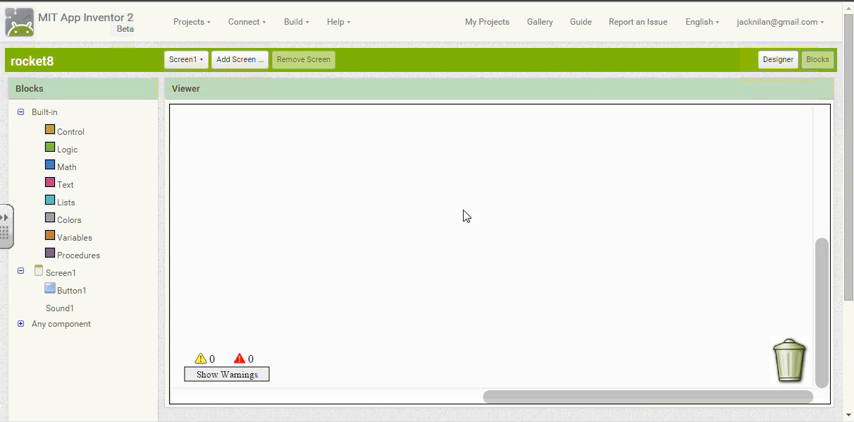
{"action": "mouse_move", "coordinate": [68, 296]}
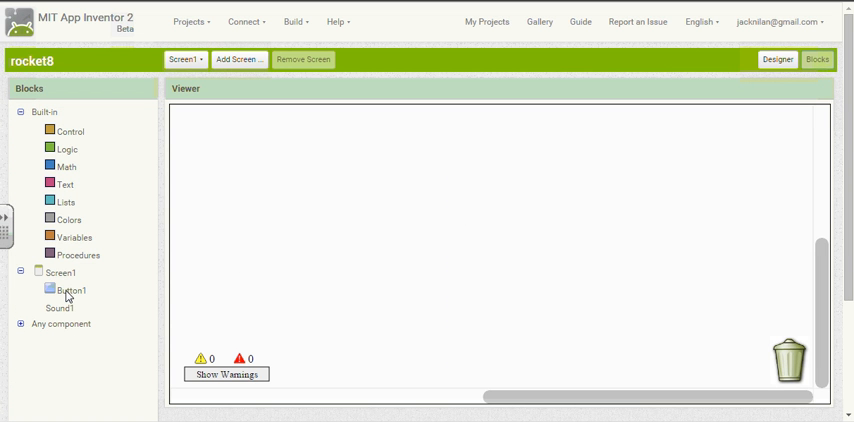
{"action": "left_click", "coordinate": [70, 290]}
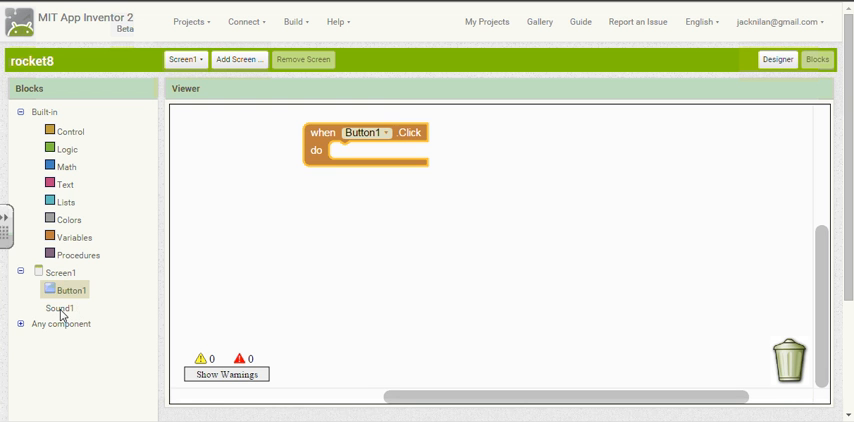
{"action": "left_click", "coordinate": [58, 308]}
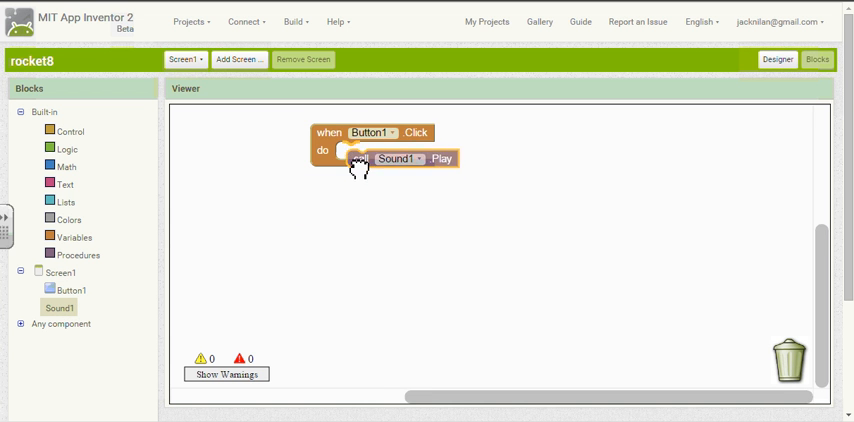
{"action": "left_click_drag", "start_coordinate": [400, 160], "coordinate": [392, 150]}
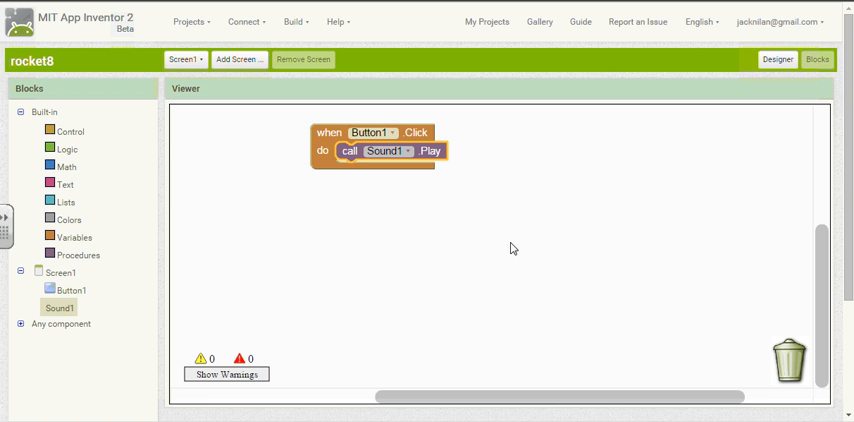
{"action": "mouse_move", "coordinate": [548, 240]}
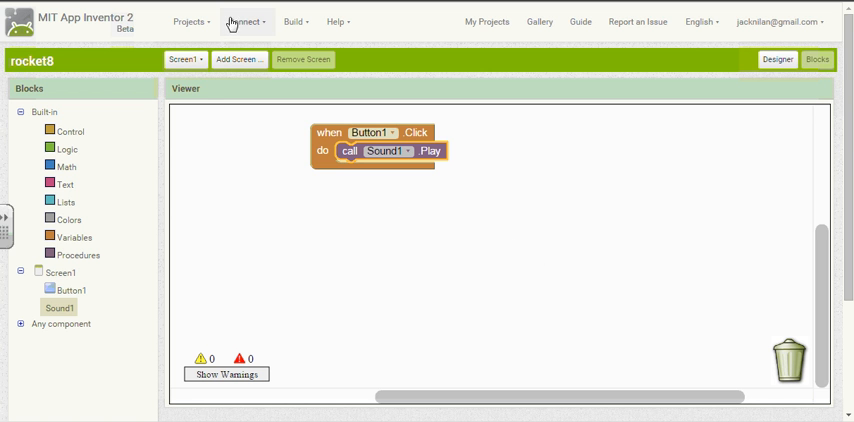
- Launch the app in the Android emulator via Connect > Emulator
{"action": "left_click", "coordinate": [244, 20]}
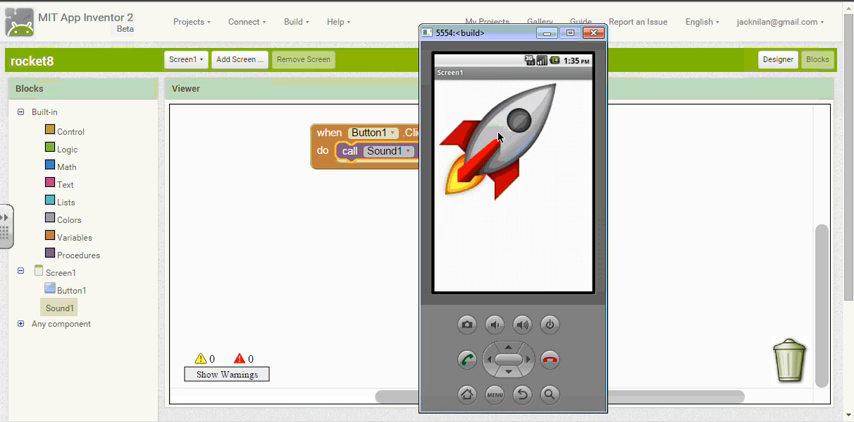
{"action": "mouse_move", "coordinate": [500, 138]}
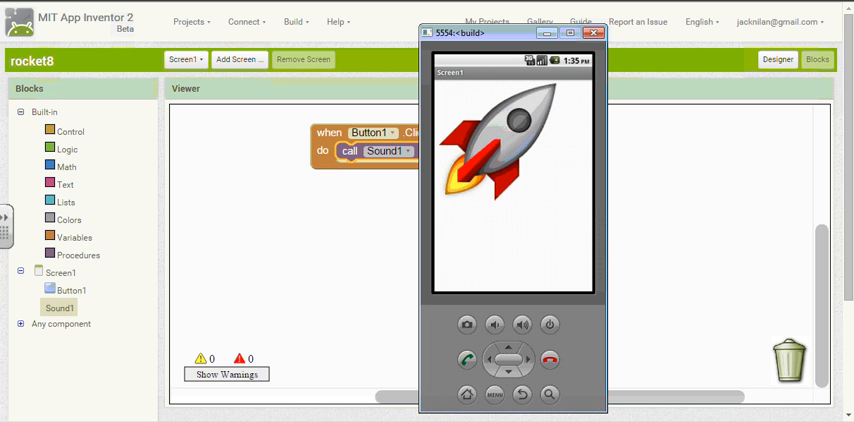